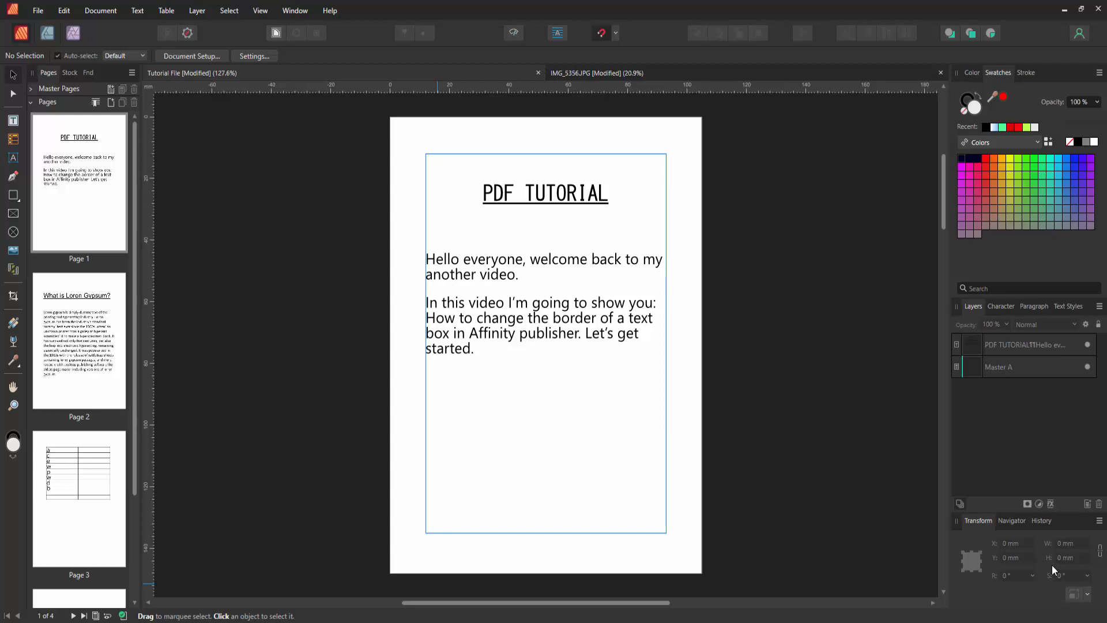
mouse_move(1066, 513)
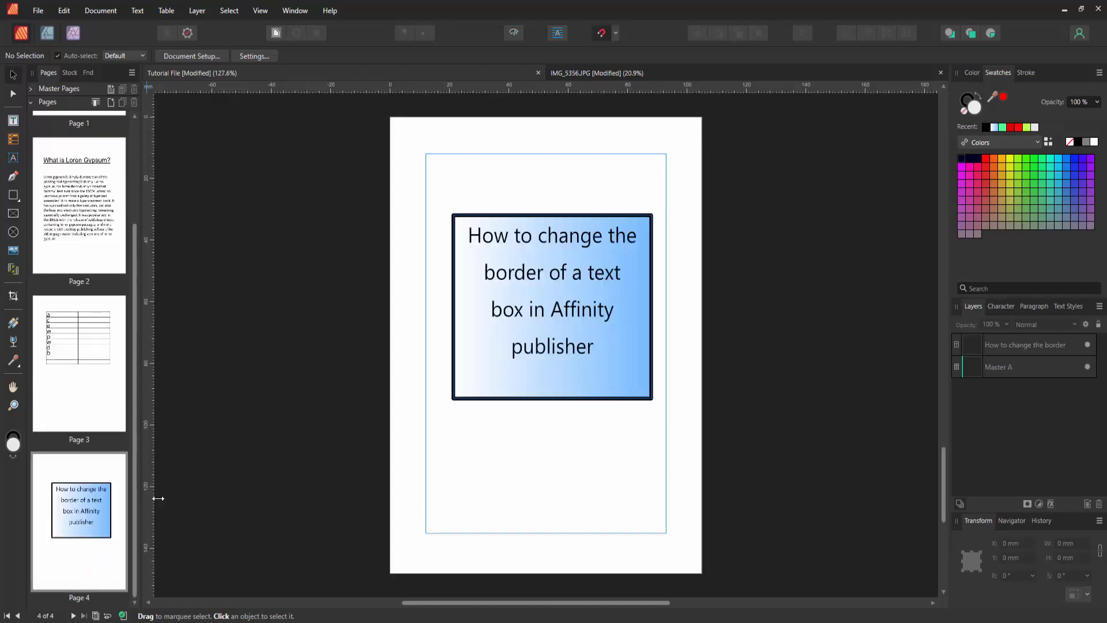
Step: Select page 4's gradient blue text box and show its Text Frame settings
click(553, 307)
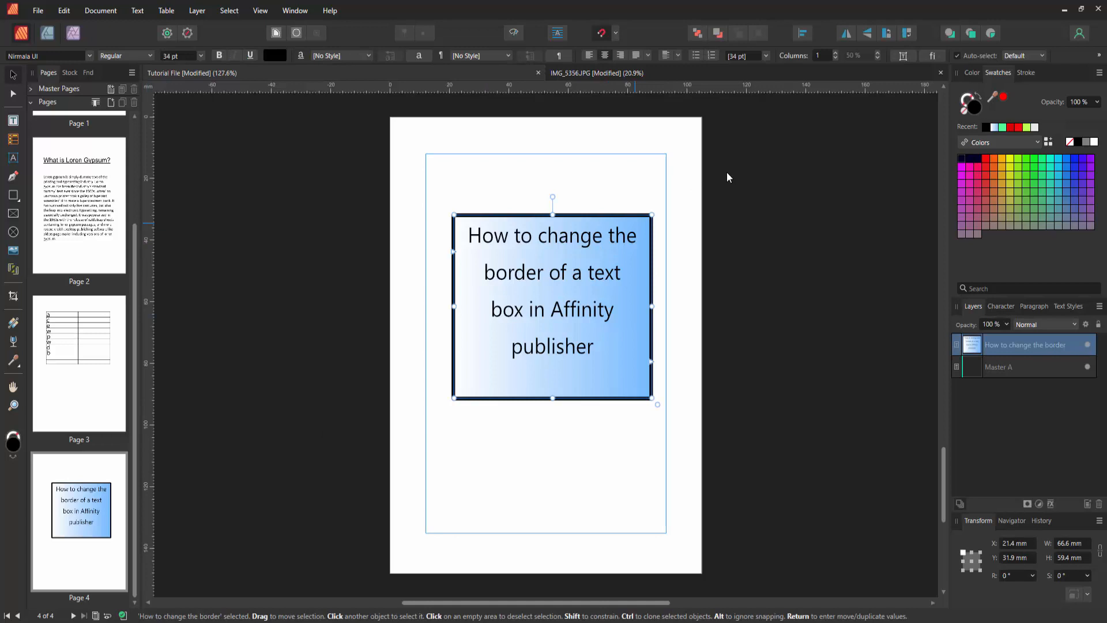
click(904, 56)
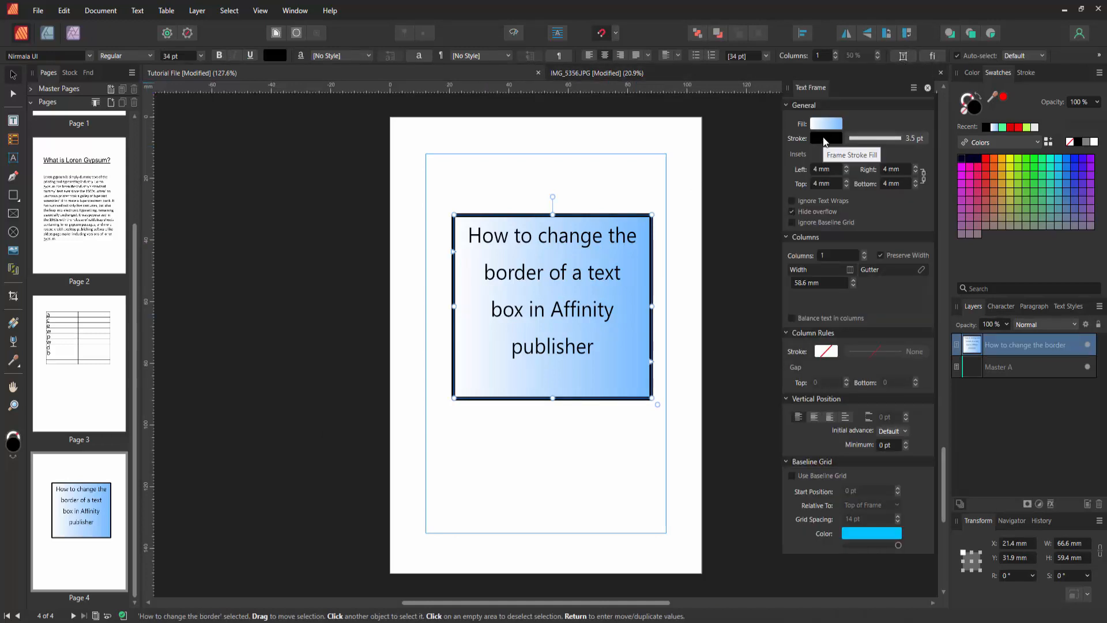
Step: Set the text frame's stroke colour to yellow and deselect the box
click(824, 138)
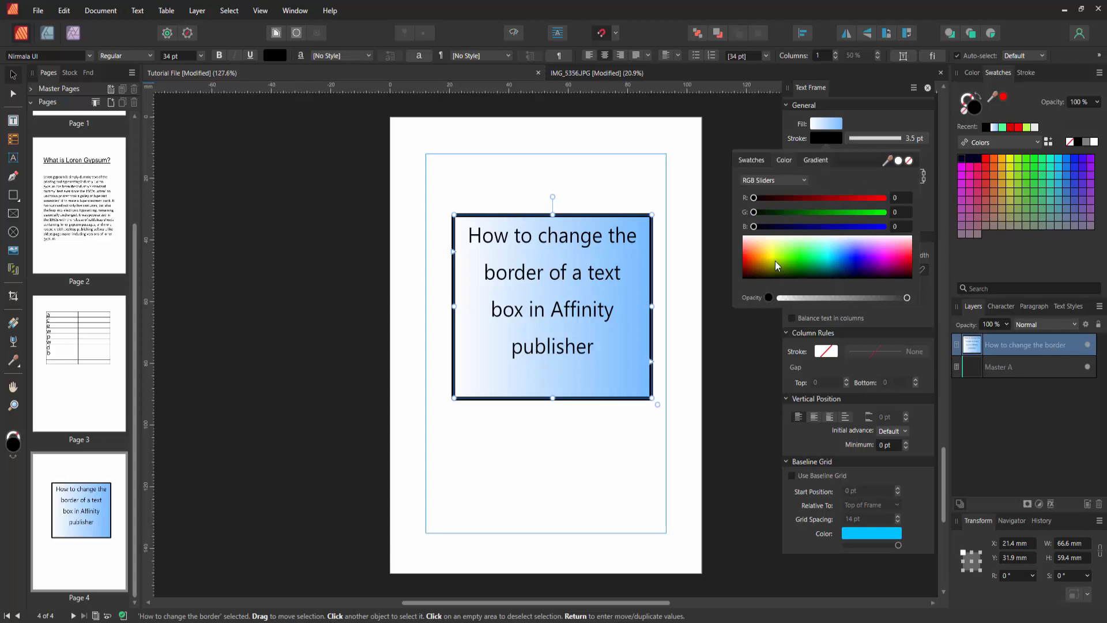
click(747, 255)
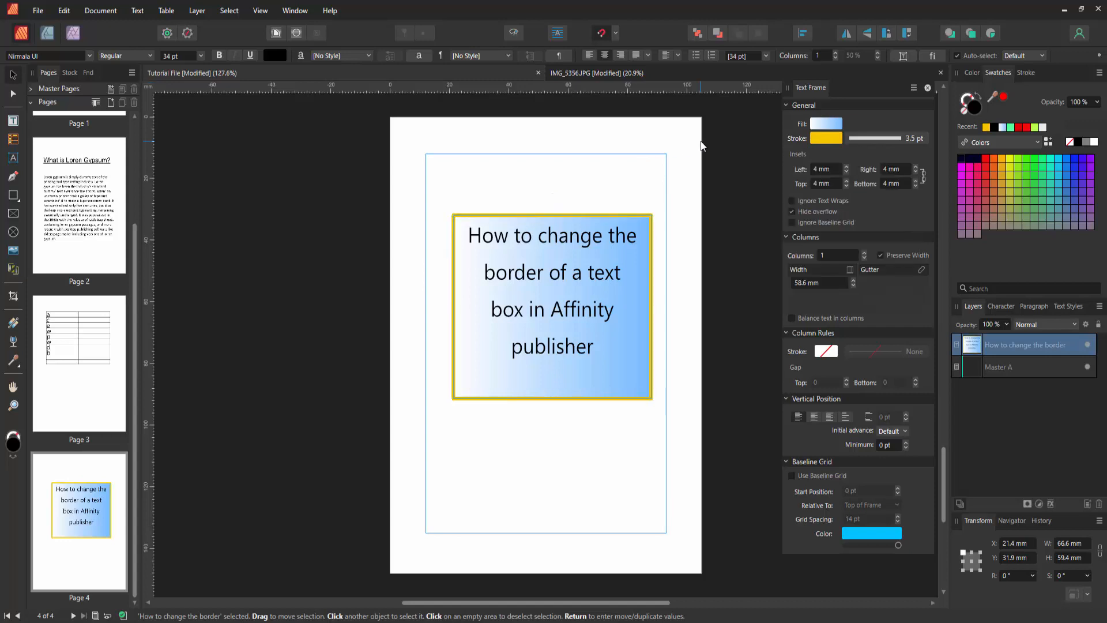
click(801, 247)
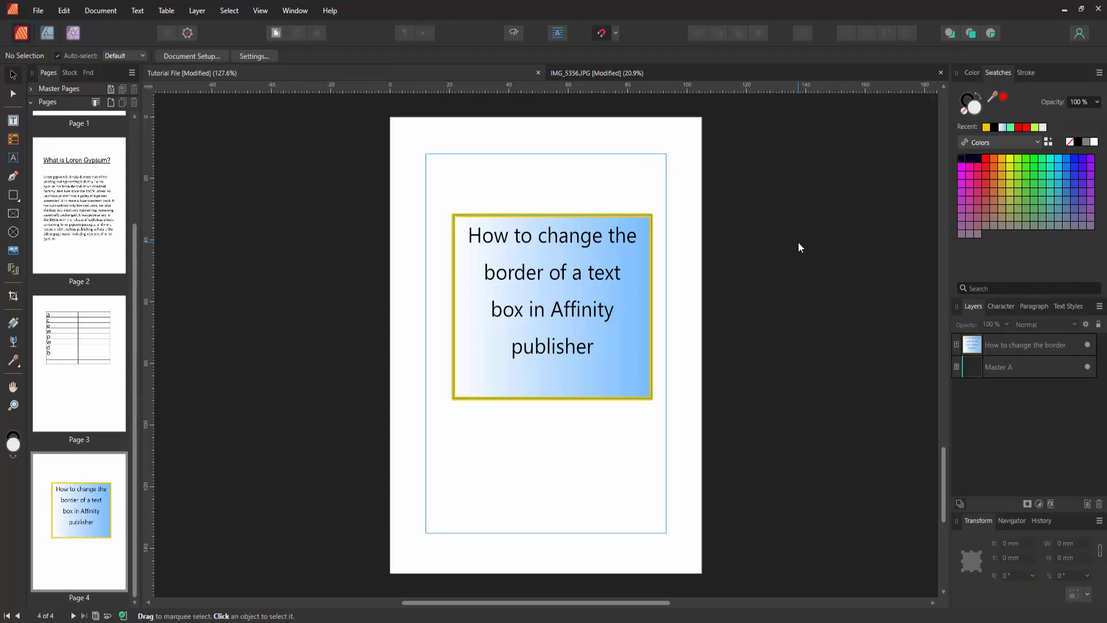